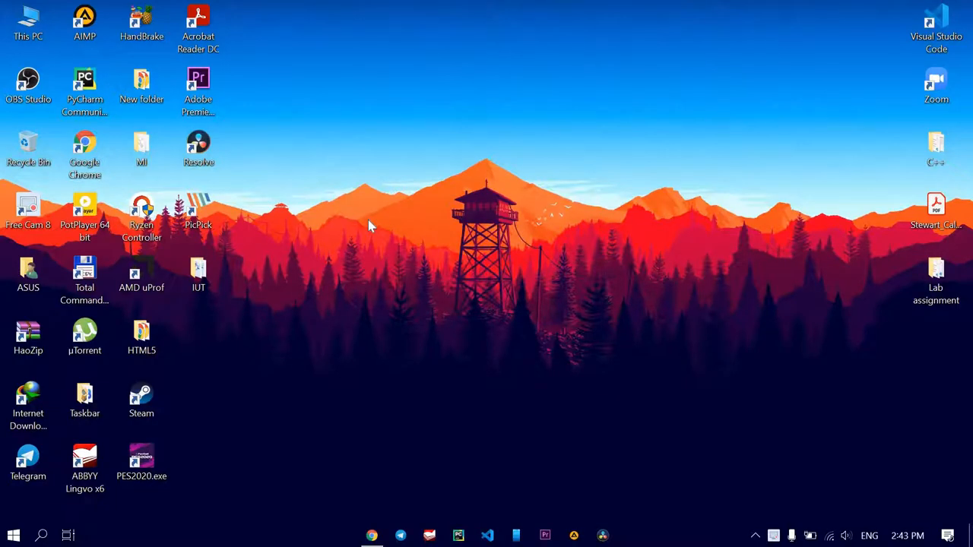
{"action": "mouse_move", "coordinate": [196, 199]}
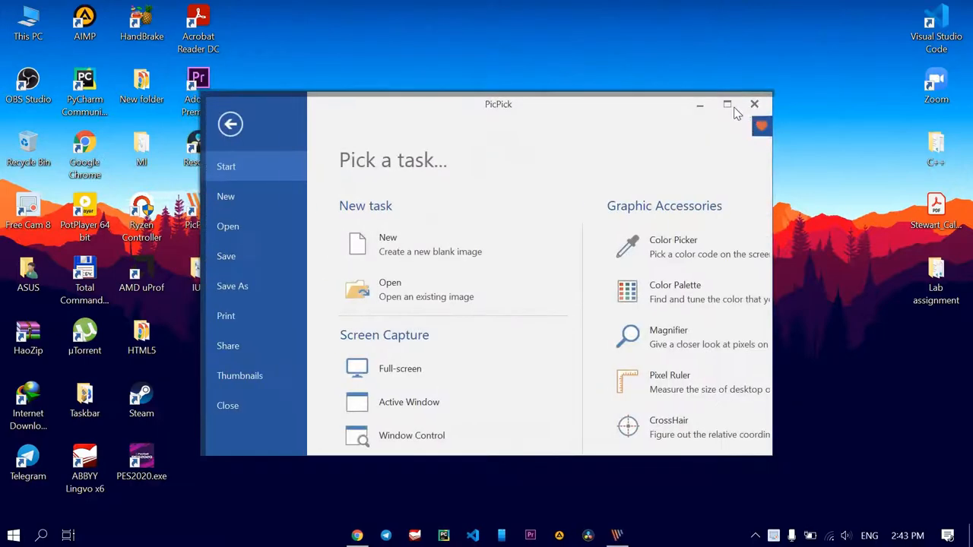
Maximize the PicPick window so the 'Pick a task' start screen fills the display.
{"action": "left_click", "coordinate": [727, 104]}
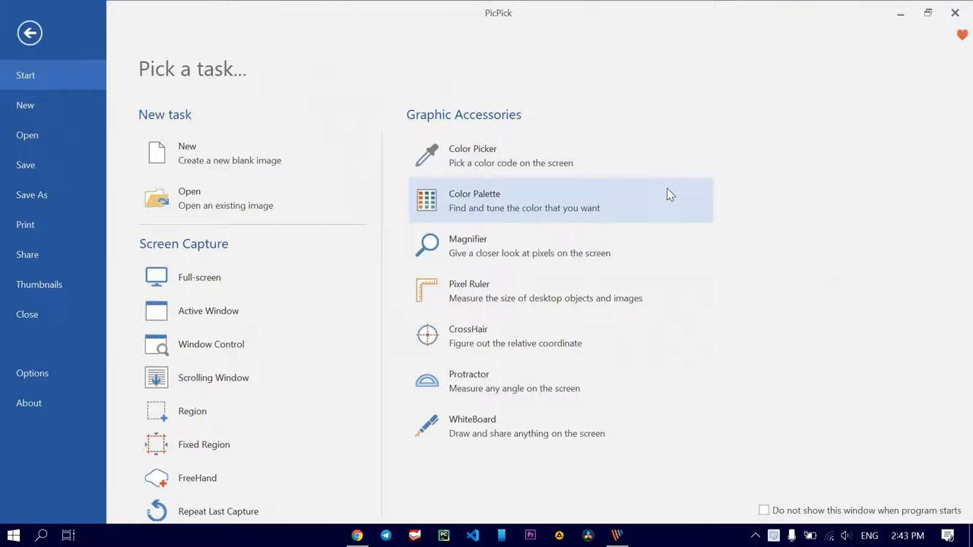
{"action": "mouse_move", "coordinate": [300, 201]}
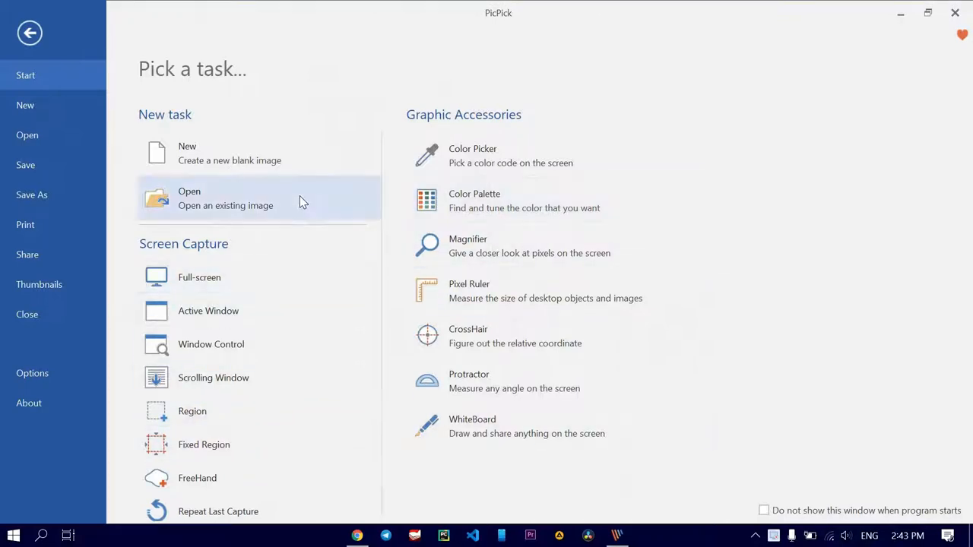
{"action": "mouse_move", "coordinate": [68, 178]}
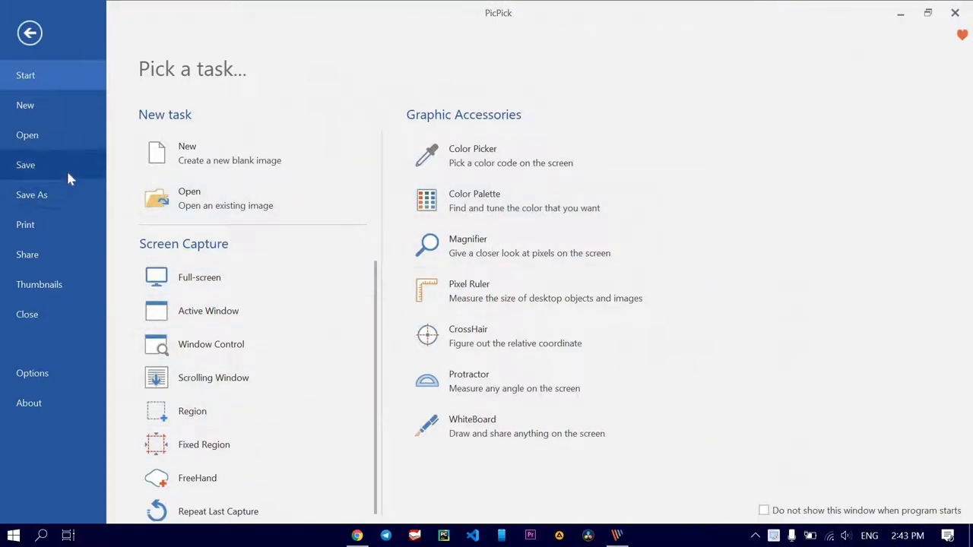
{"action": "mouse_move", "coordinate": [208, 310]}
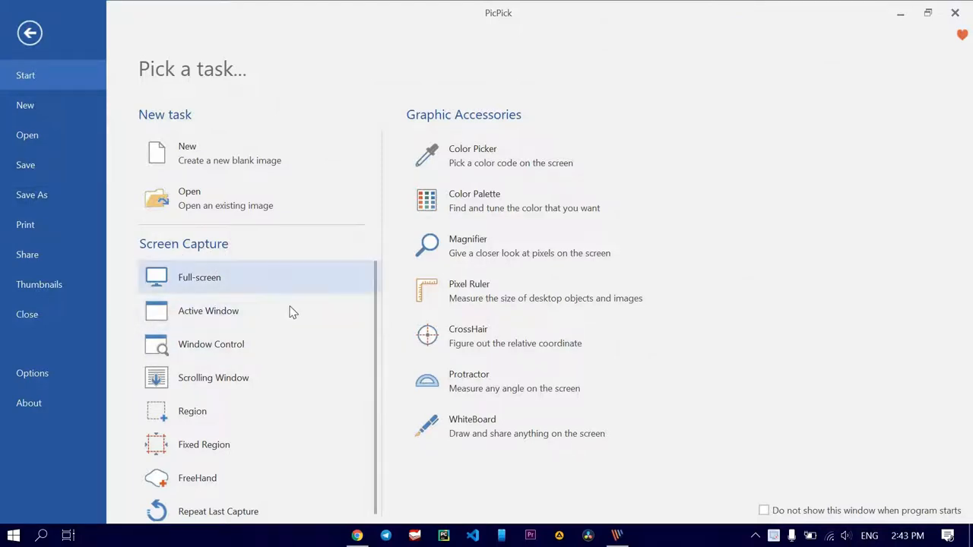
{"action": "mouse_move", "coordinate": [267, 354]}
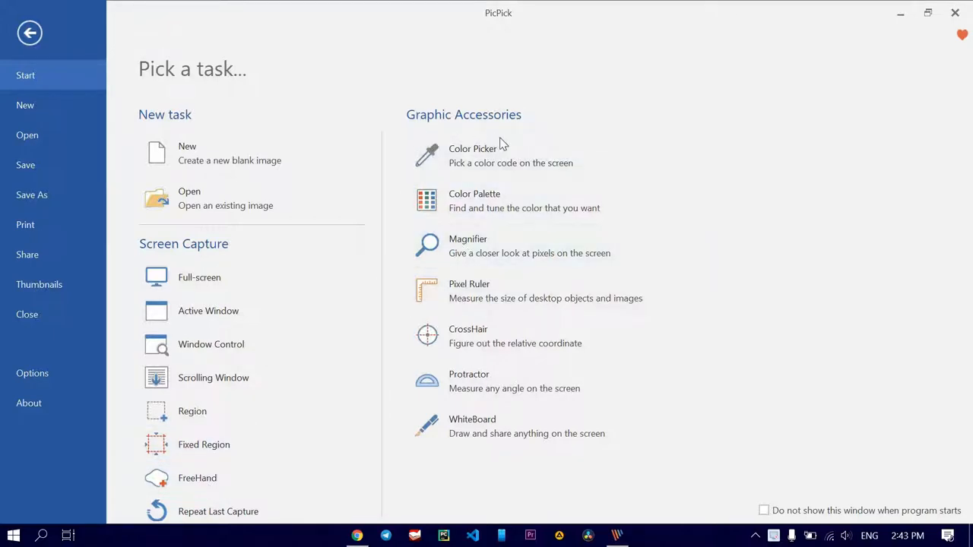
{"action": "mouse_move", "coordinate": [487, 246]}
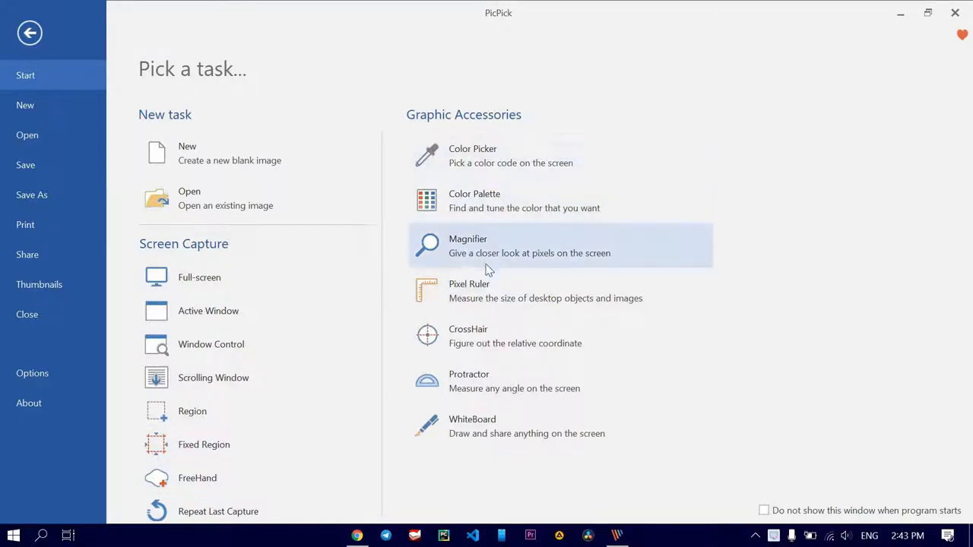
{"action": "mouse_move", "coordinate": [832, 42]}
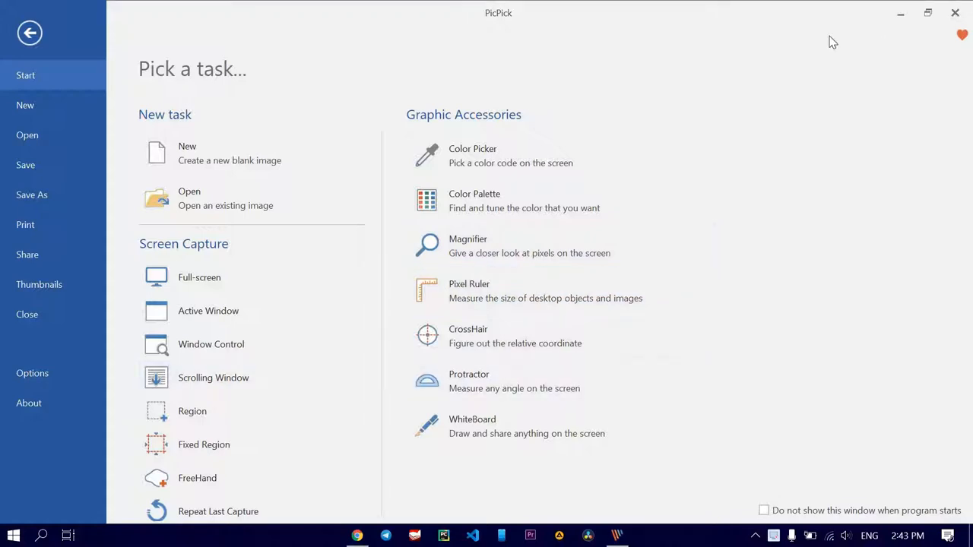
{"action": "mouse_move", "coordinate": [758, 125]}
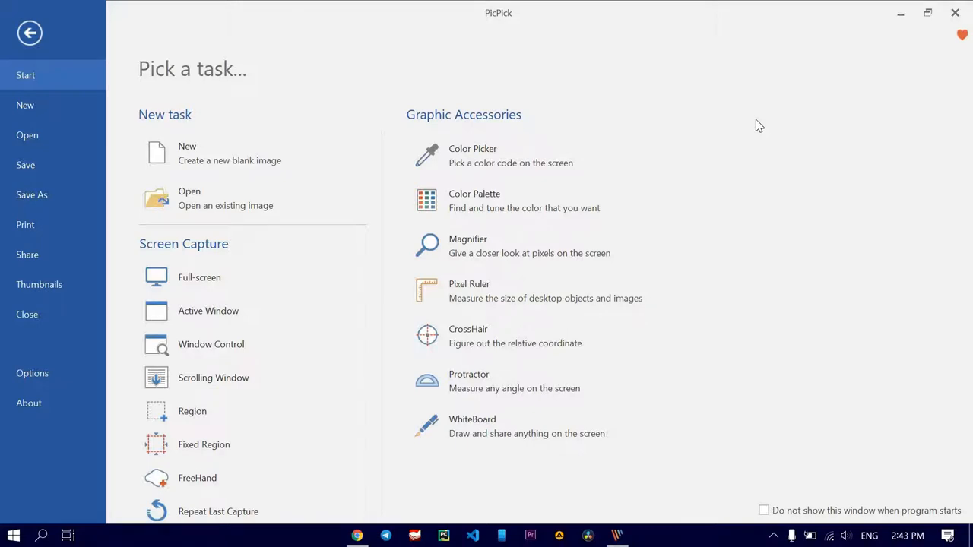
{"action": "mouse_move", "coordinate": [656, 131]}
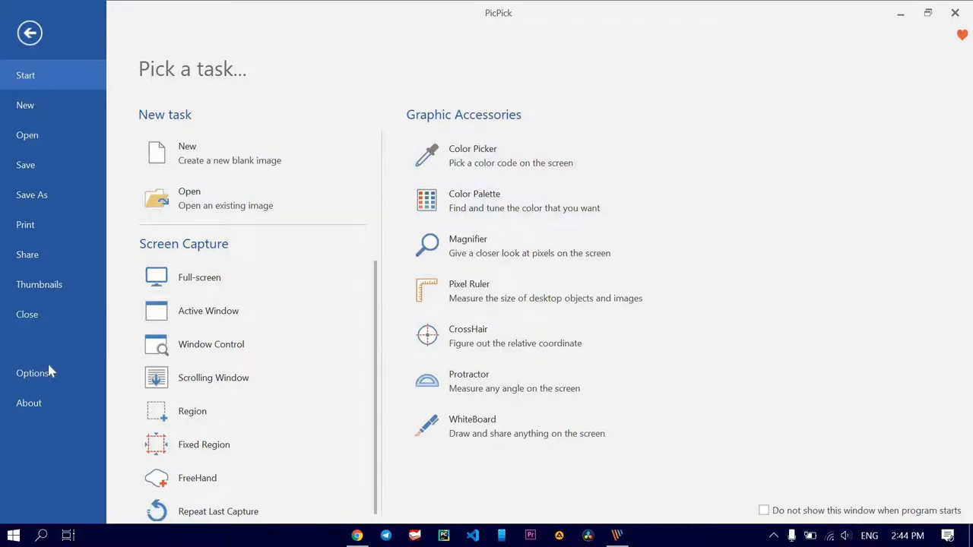
Review PicPick's auto-save folder settings without changing anything, then close PicPick.
{"action": "left_click", "coordinate": [33, 373]}
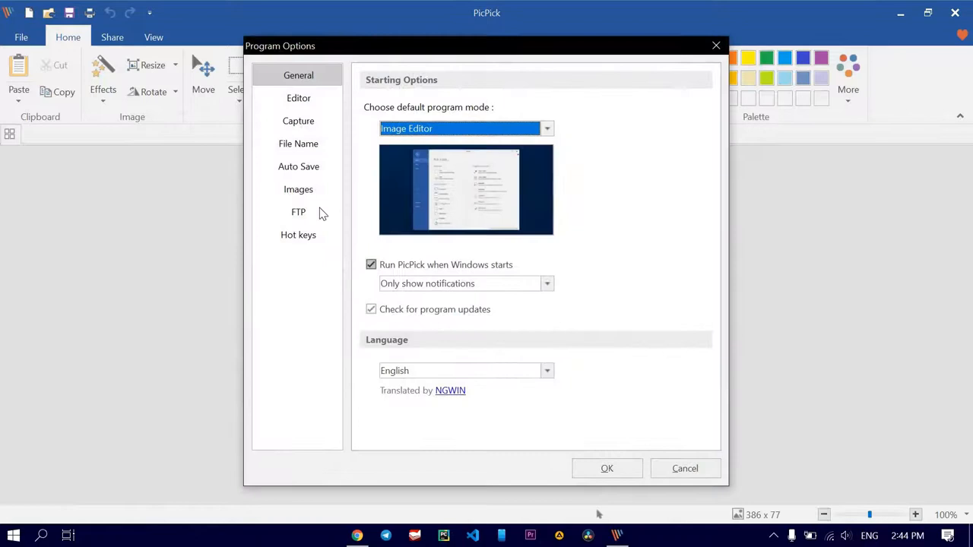
{"action": "mouse_move", "coordinate": [308, 168]}
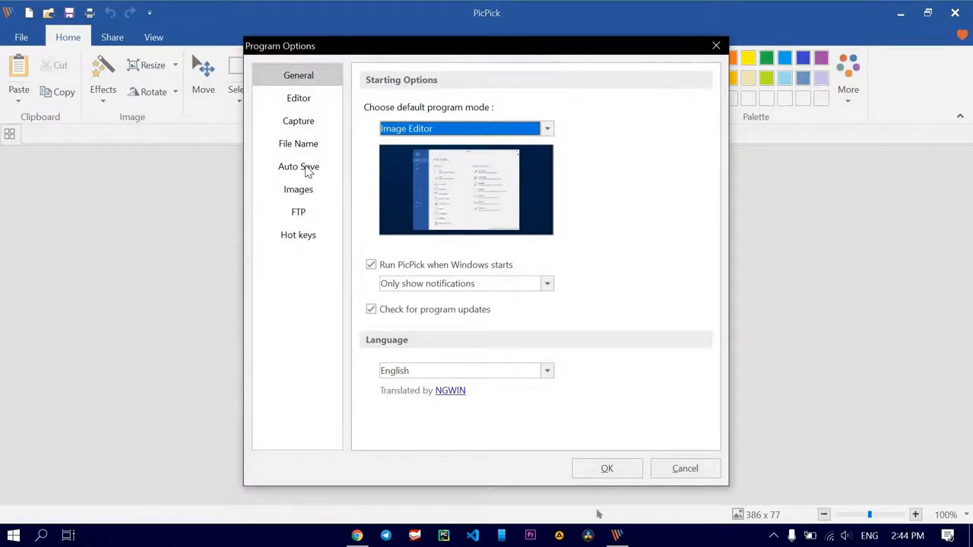
{"action": "left_click", "coordinate": [298, 167]}
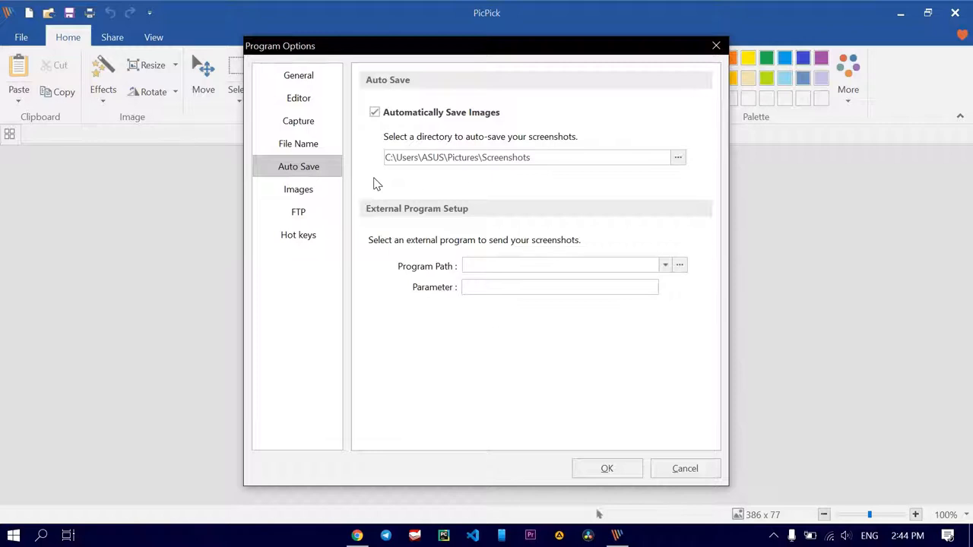
{"action": "mouse_move", "coordinate": [456, 195]}
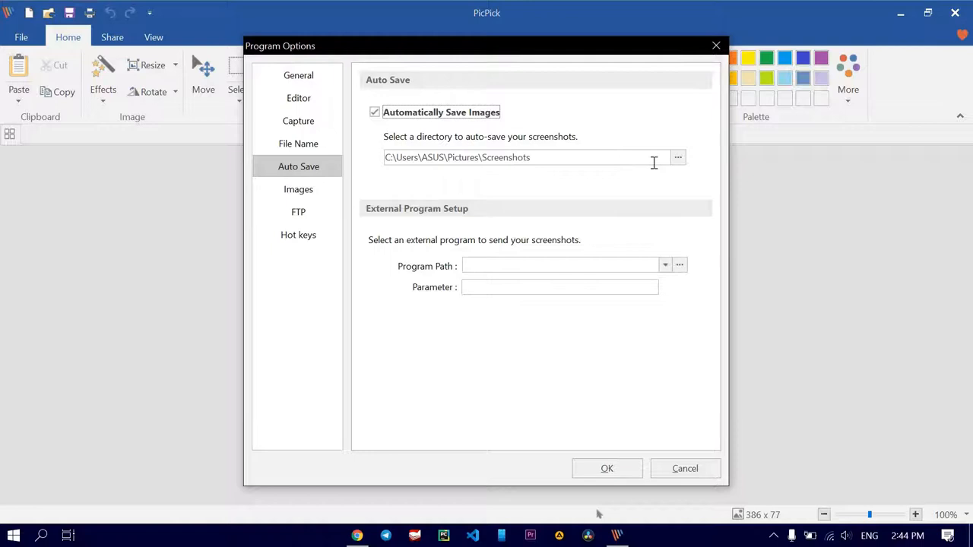
{"action": "mouse_move", "coordinate": [505, 155]}
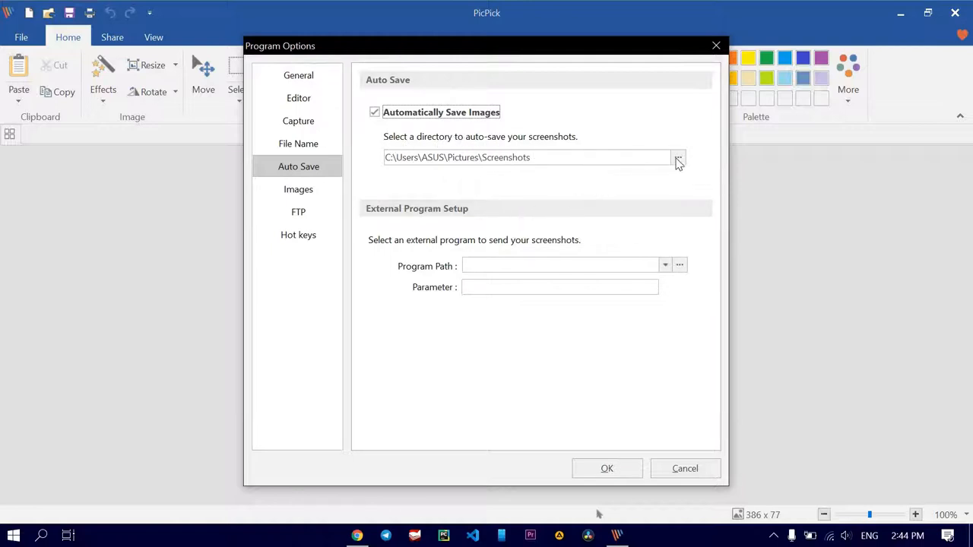
{"action": "left_click", "coordinate": [678, 157]}
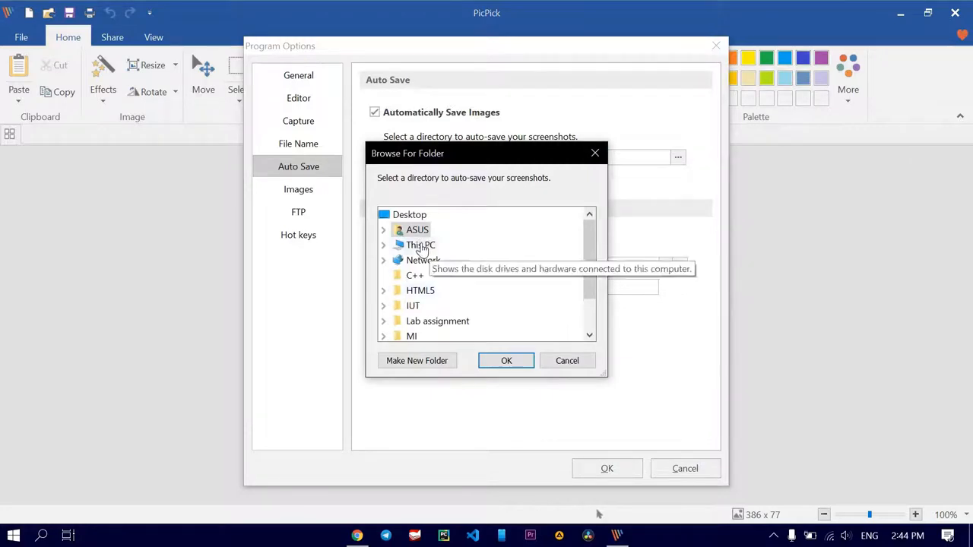
{"action": "mouse_move", "coordinate": [567, 360]}
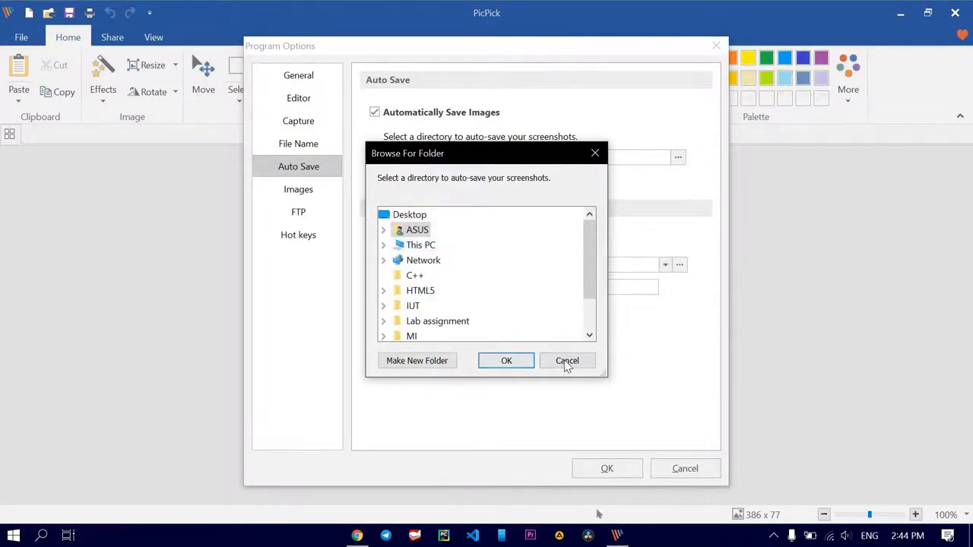
{"action": "left_click", "coordinate": [506, 360]}
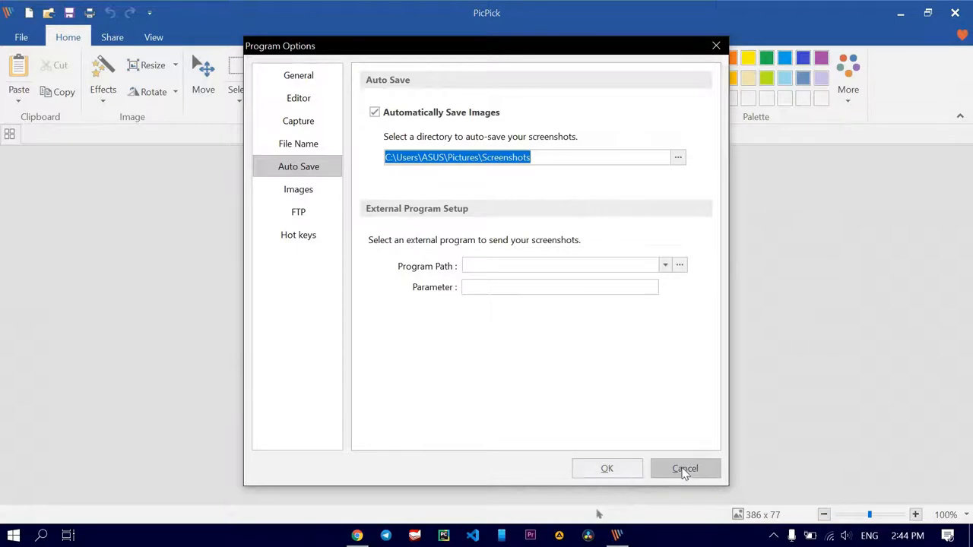
{"action": "left_click", "coordinate": [684, 468]}
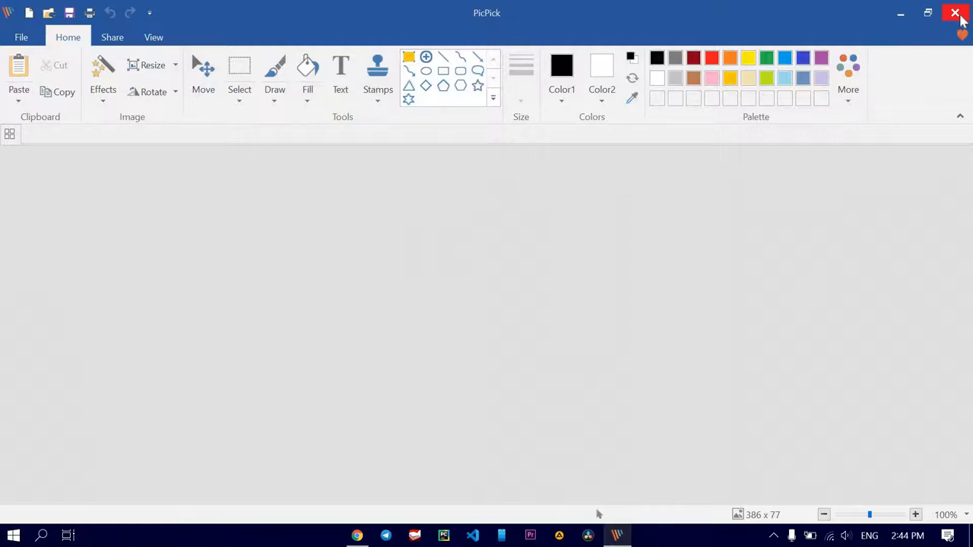
{"action": "left_click", "coordinate": [955, 13]}
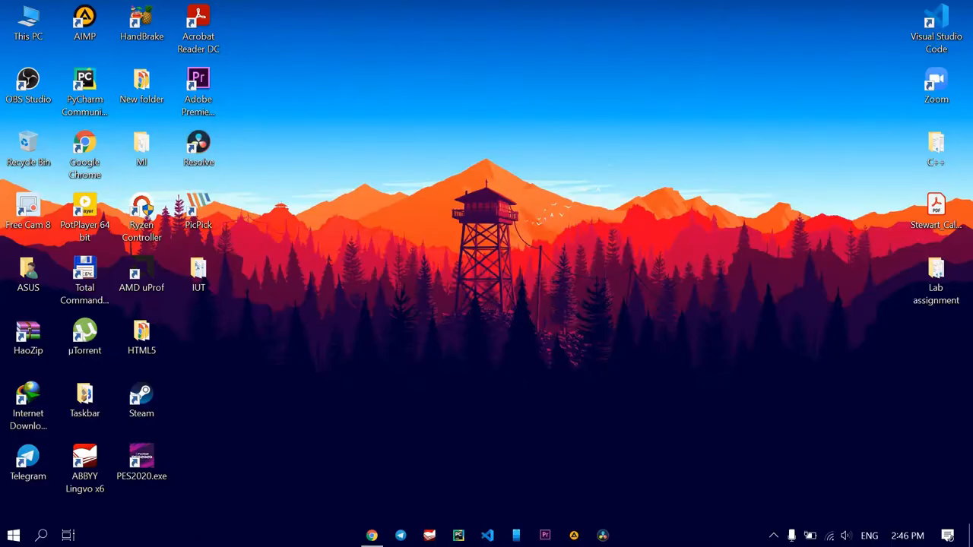
{"action": "mouse_move", "coordinate": [405, 310]}
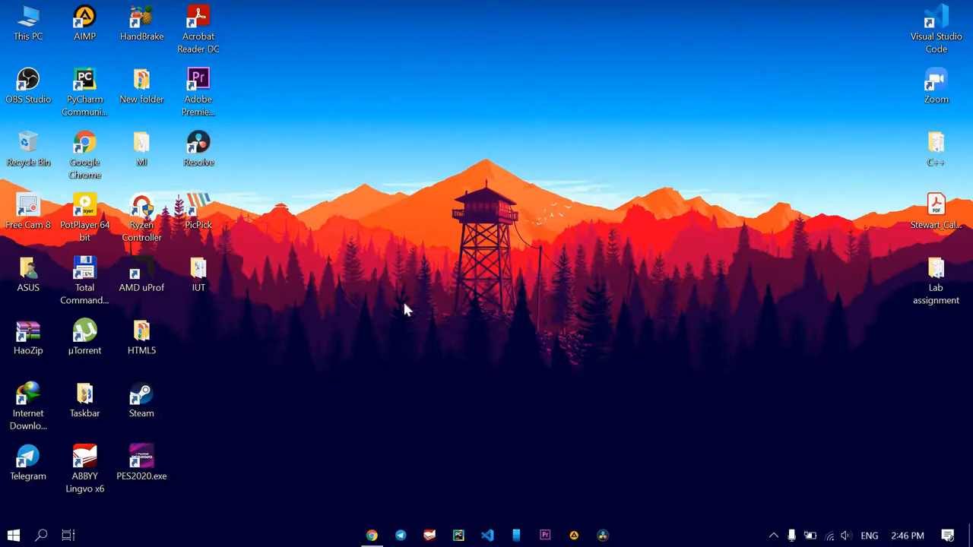
Launch Microsoft Store from the Windows taskbar.
{"action": "left_click", "coordinate": [42, 535]}
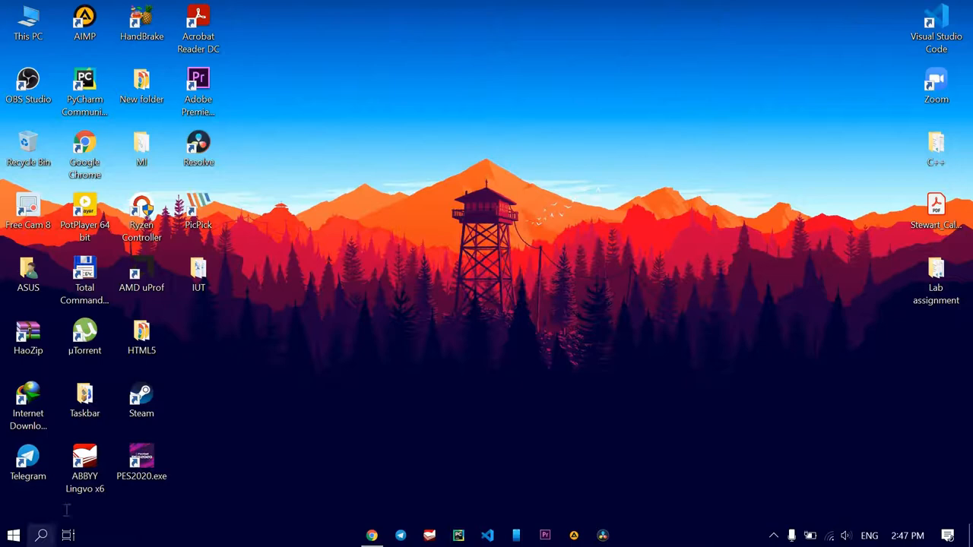
{"action": "left_click", "coordinate": [12, 535]}
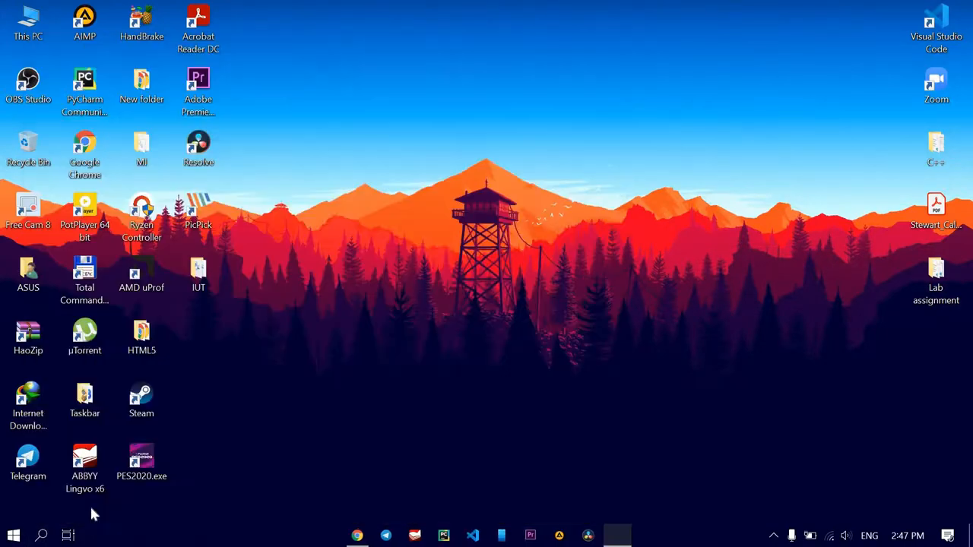
Search the Microsoft Store for 'eart'.
{"action": "left_click", "coordinate": [616, 535]}
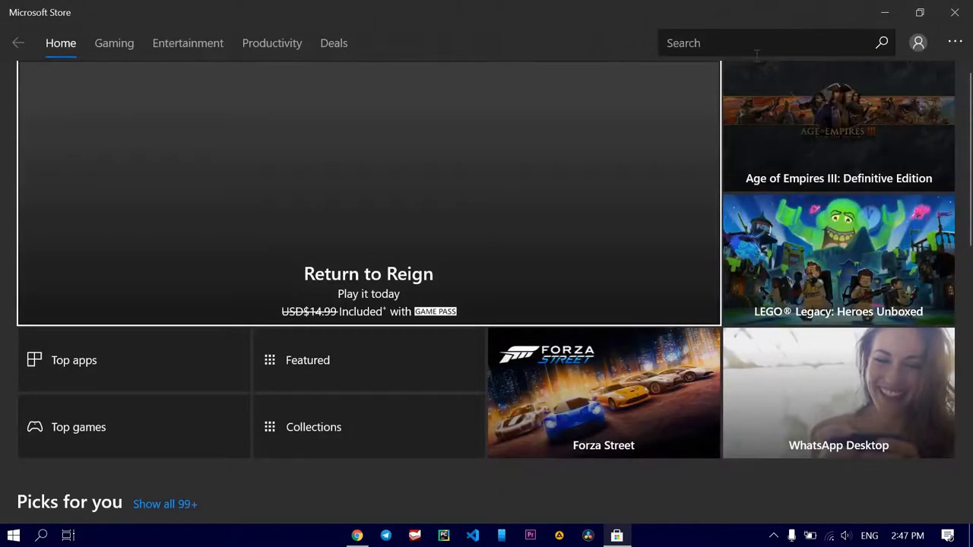
{"action": "left_click", "coordinate": [760, 43]}
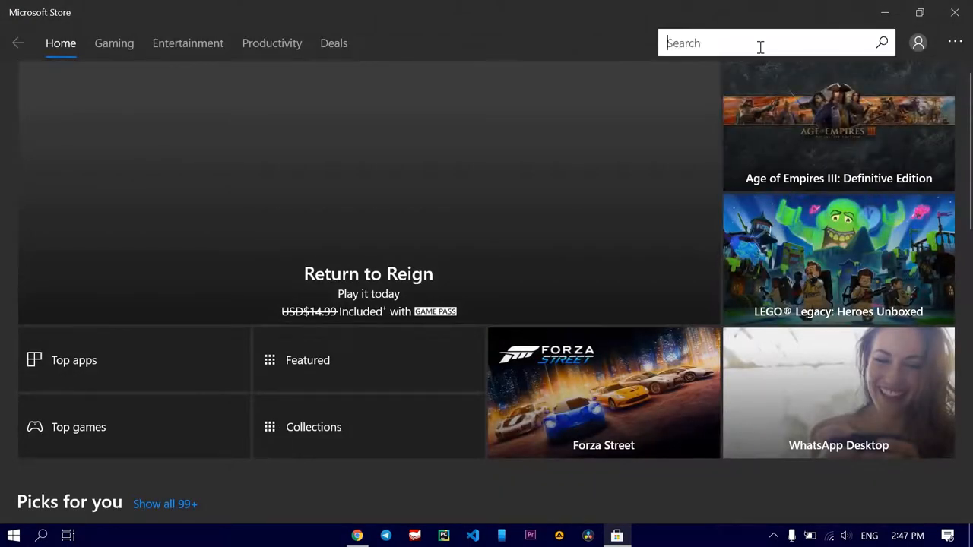
{"action": "type", "text": "eart"}
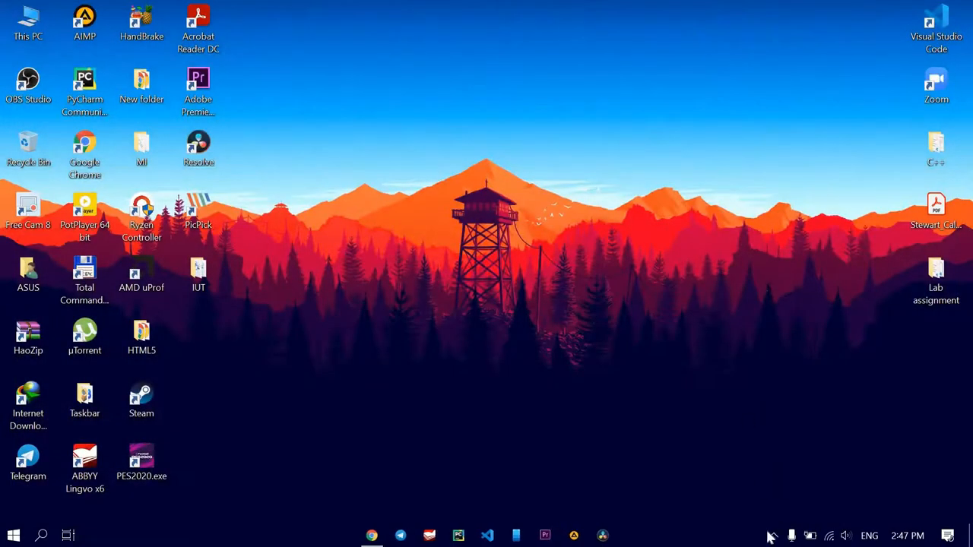
Open EarTrumpet's mixer from the tray, showing headphones at 17 and apps at 100.
{"action": "left_click", "coordinate": [773, 535]}
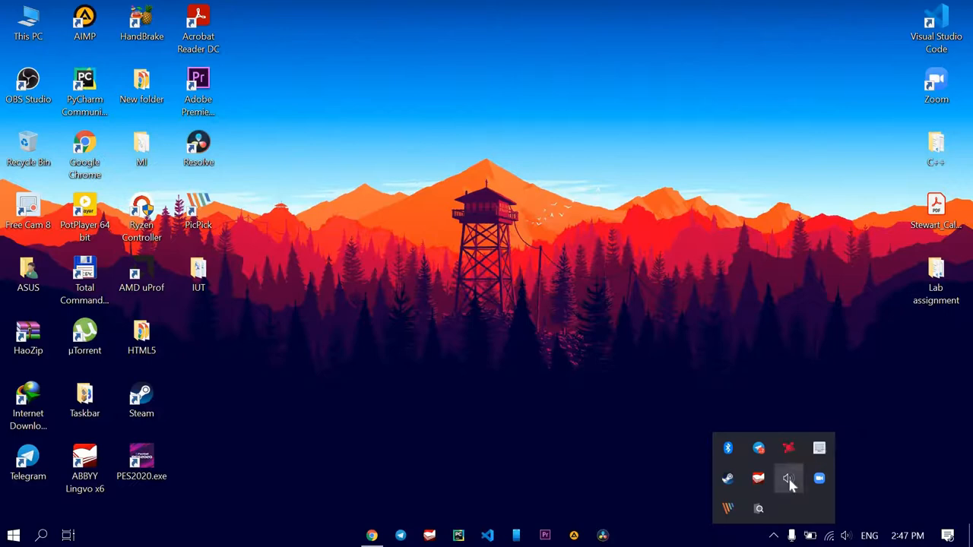
{"action": "left_click", "coordinate": [788, 478]}
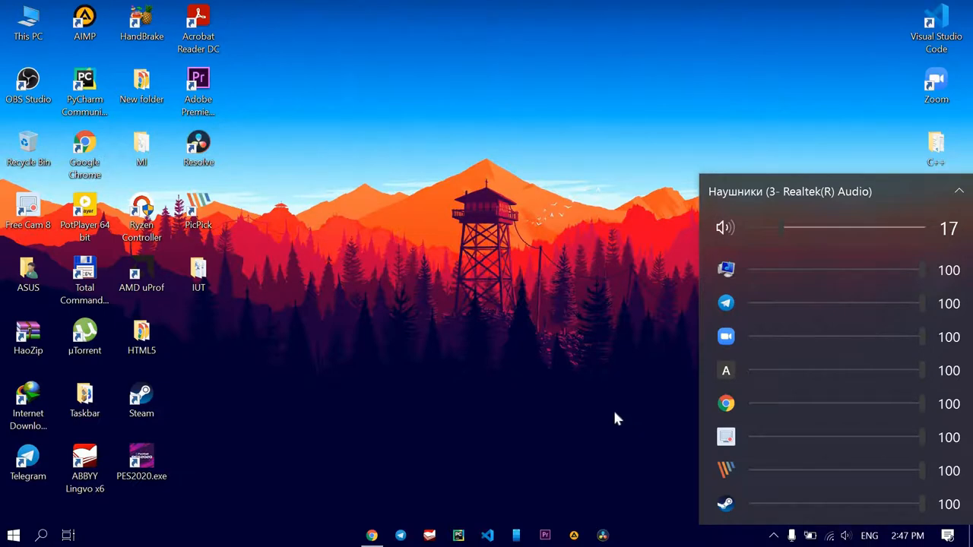
{"action": "mouse_move", "coordinate": [638, 462]}
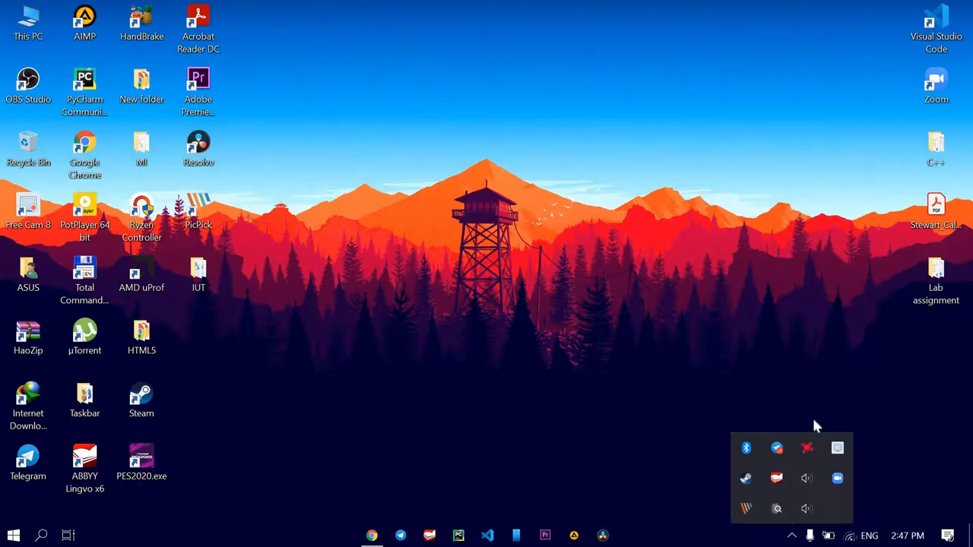
{"action": "left_click", "coordinate": [830, 535]}
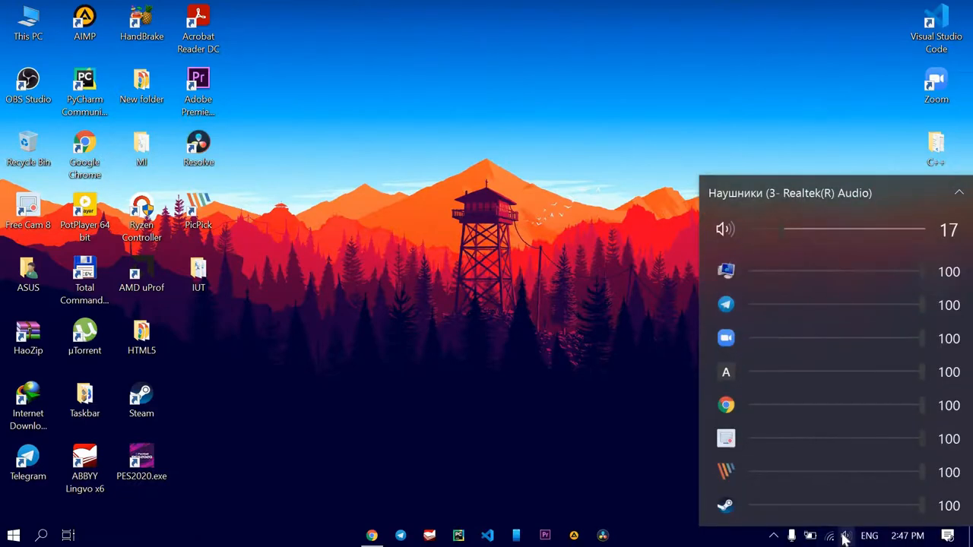
{"action": "mouse_move", "coordinate": [672, 320]}
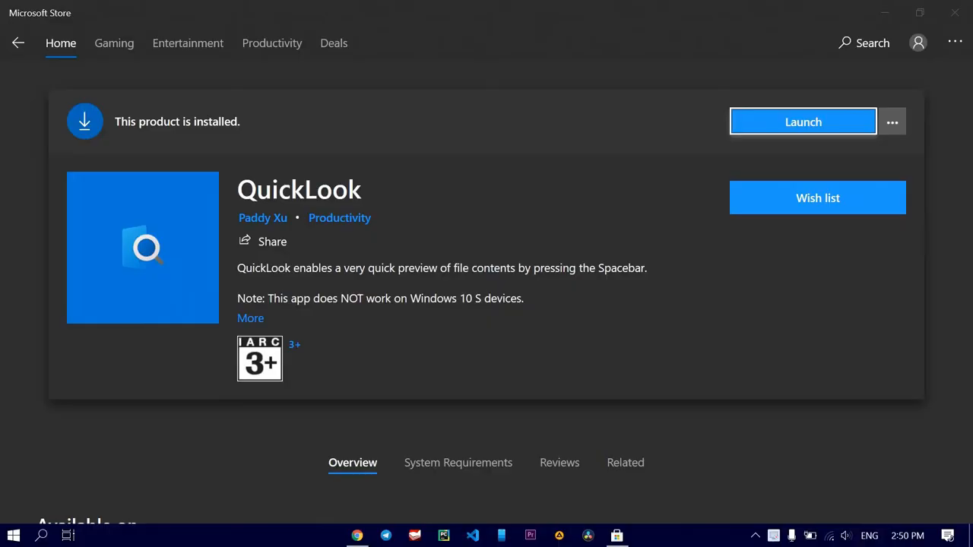
{"action": "mouse_move", "coordinate": [236, 282]}
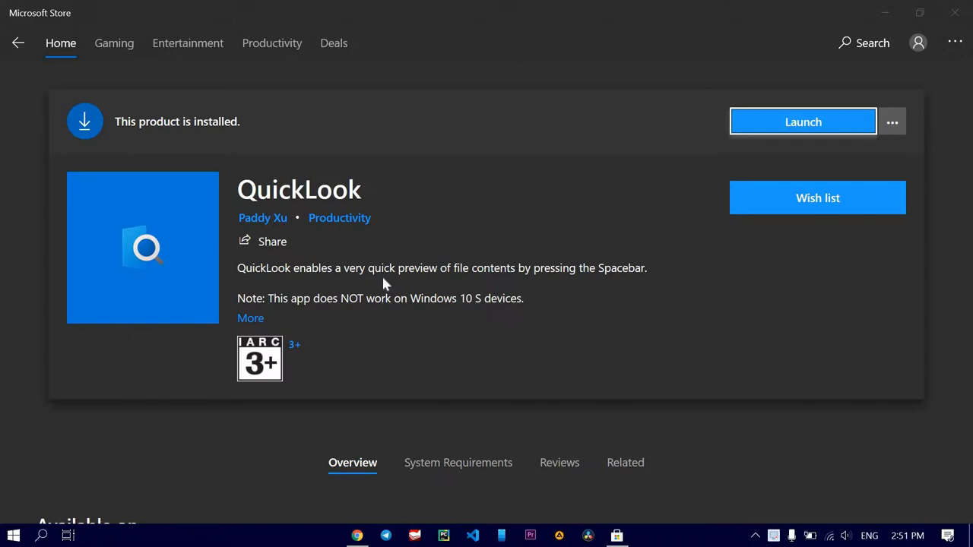
{"action": "mouse_move", "coordinate": [942, 17]}
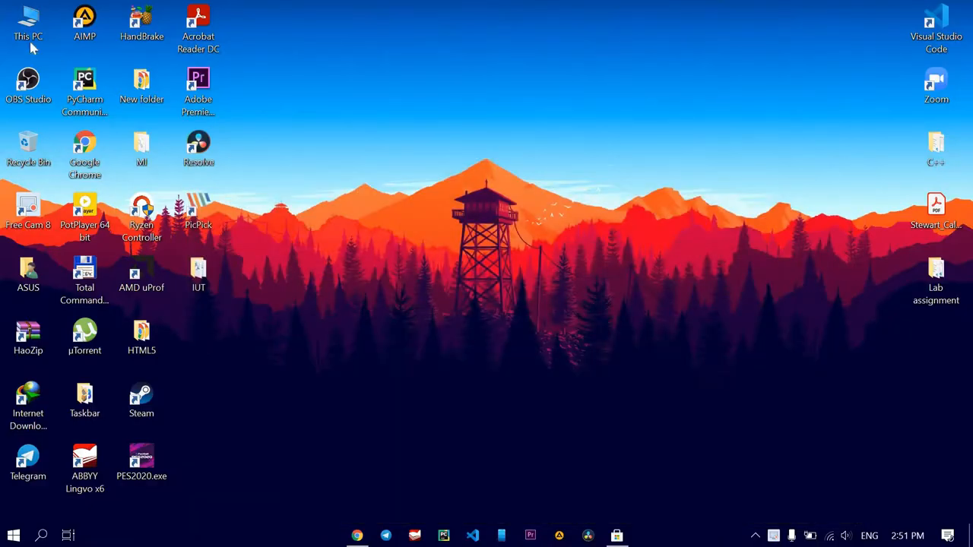
Browse This PC > Pictures > Screenshots and preview '10 phrases.png' in QuickLook.
{"action": "double_click", "coordinate": [28, 23]}
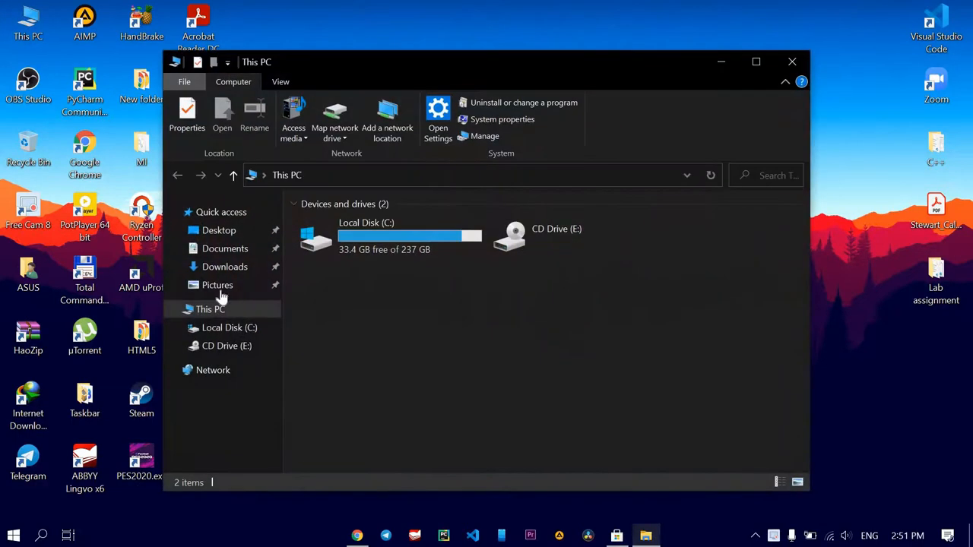
{"action": "left_click", "coordinate": [218, 284]}
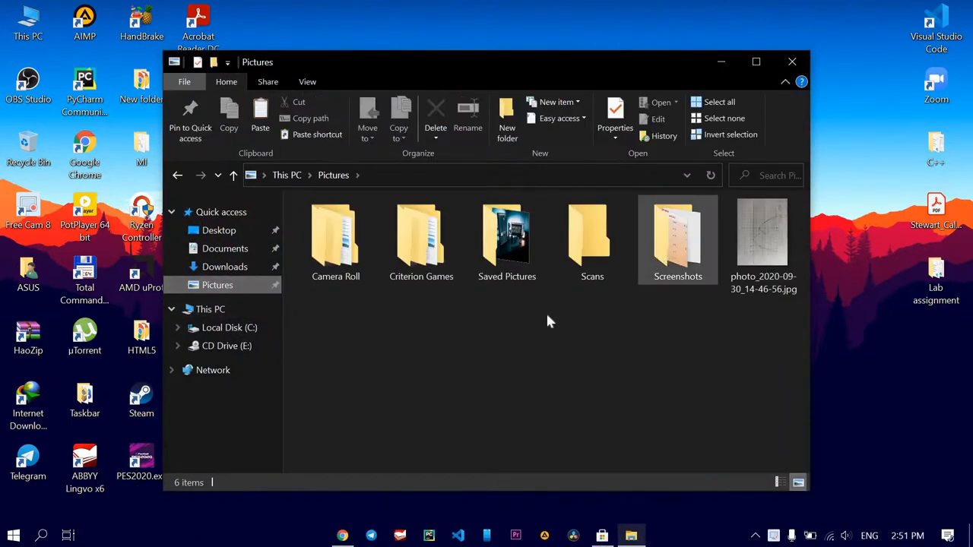
{"action": "double_click", "coordinate": [677, 239]}
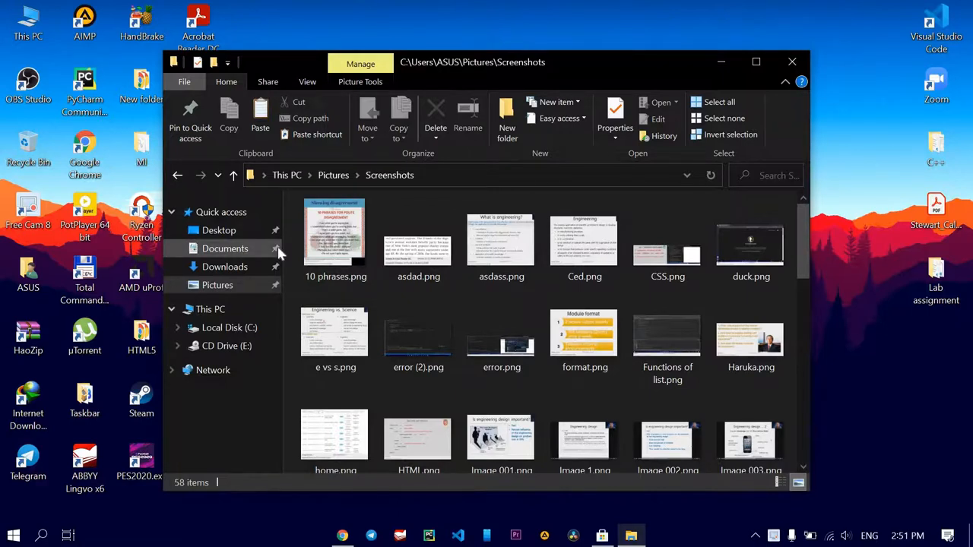
{"action": "double_click", "coordinate": [335, 233]}
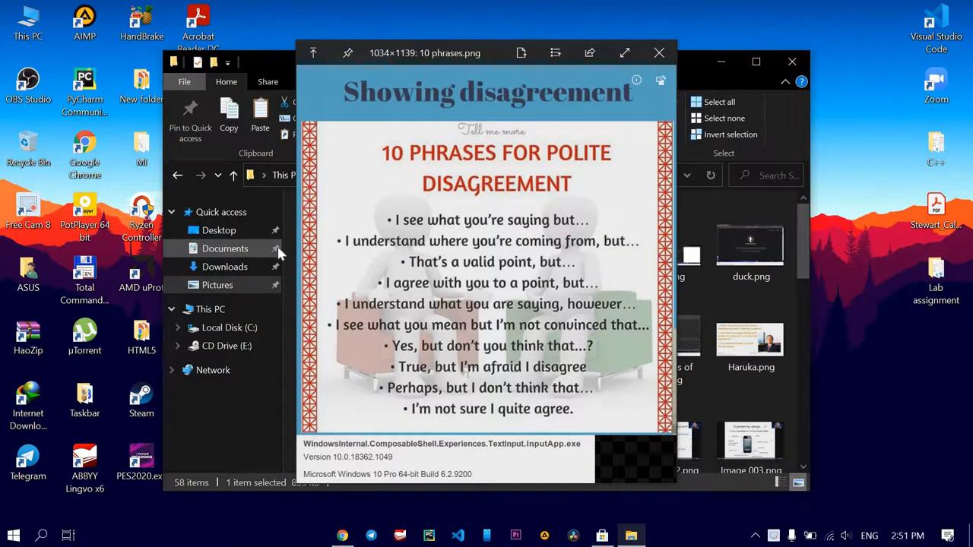